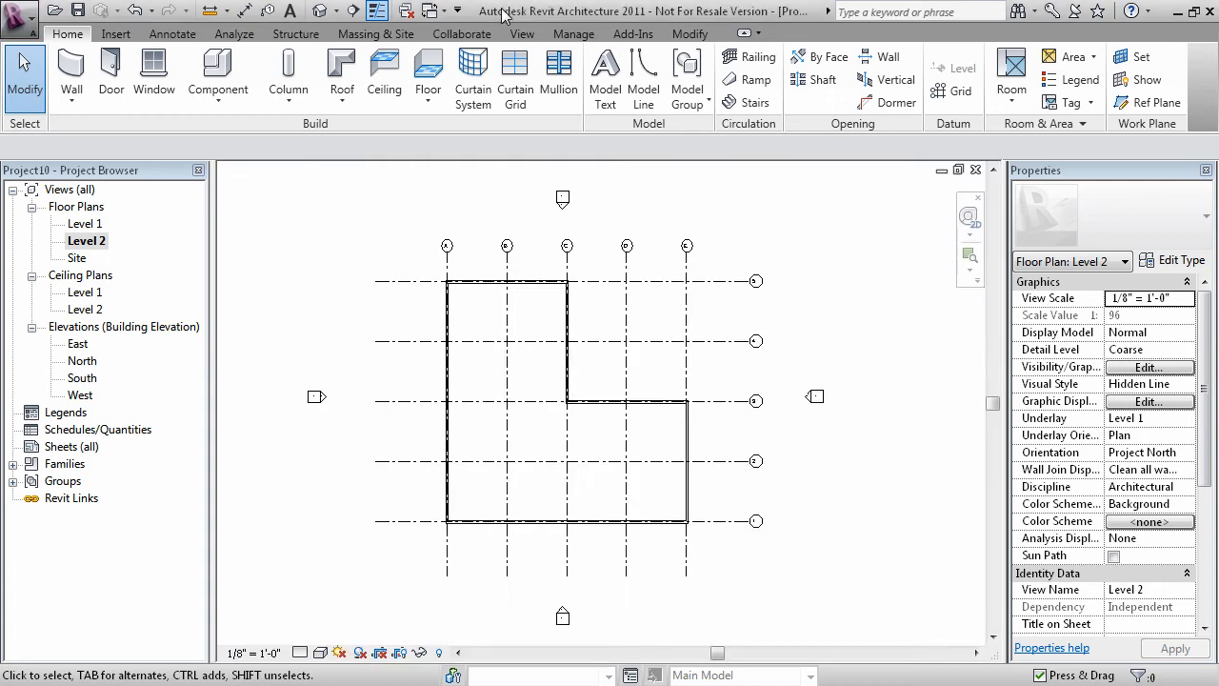
mouse_move(494, 314)
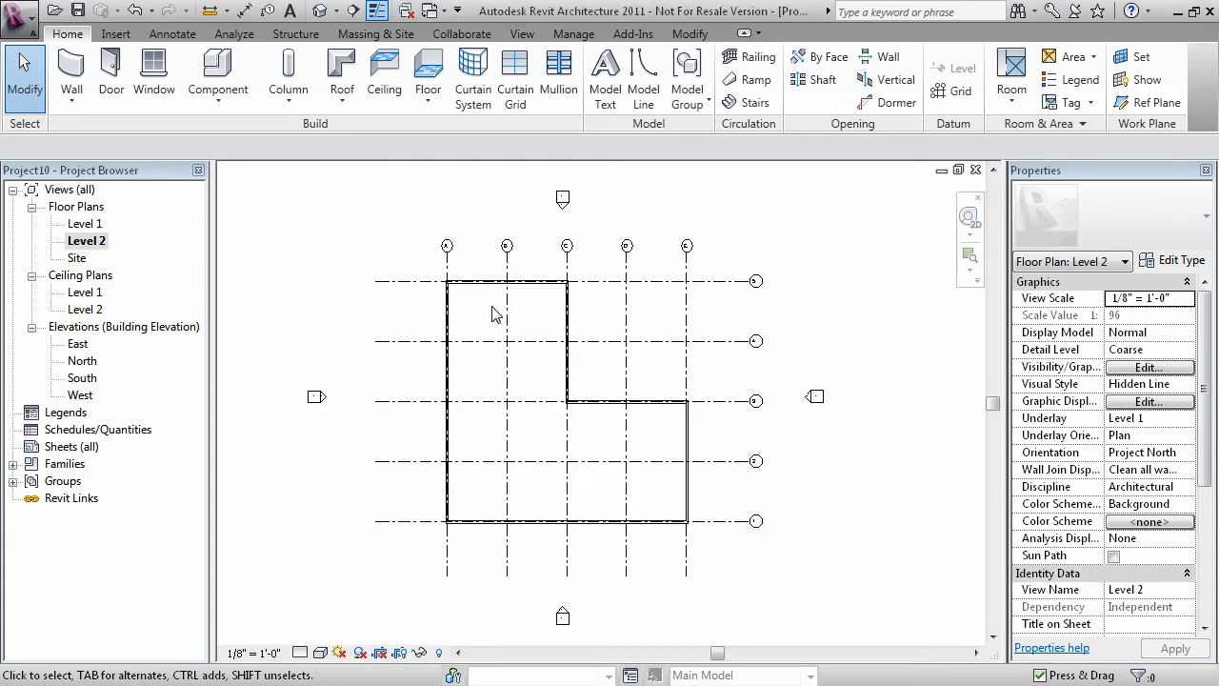
Step: Window-select the five grid lines and pick the 1/4" Bubble Gap grid type
left_click(638, 401)
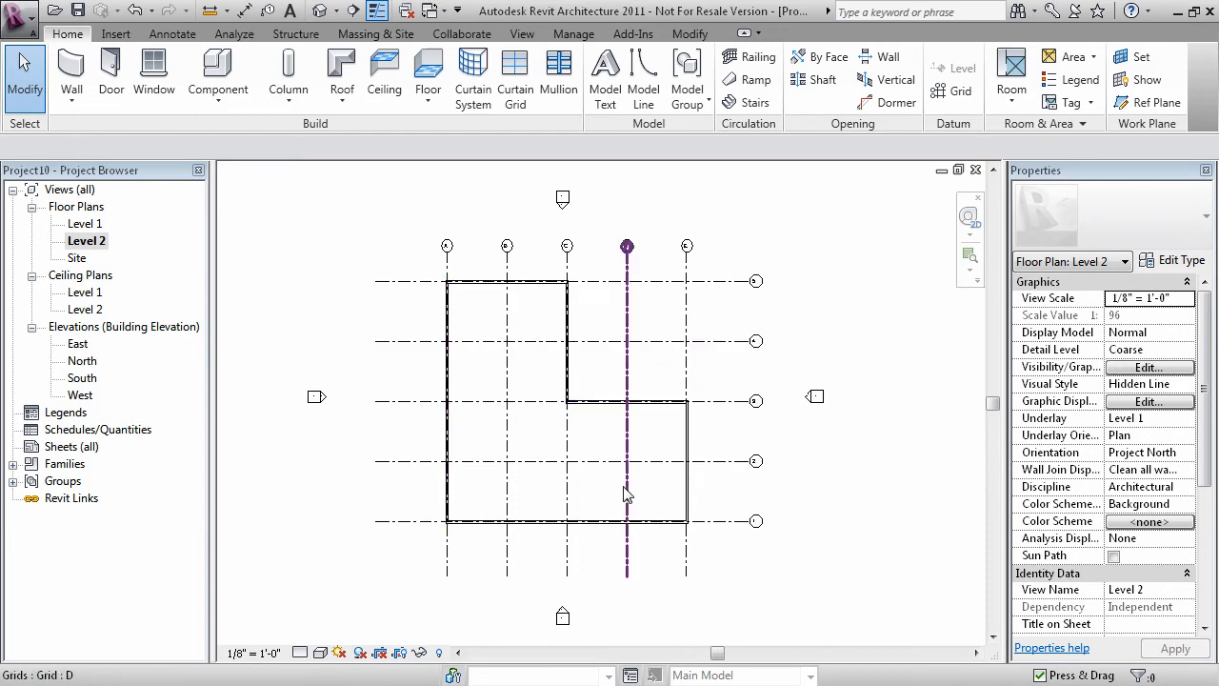
left_click(664, 505)
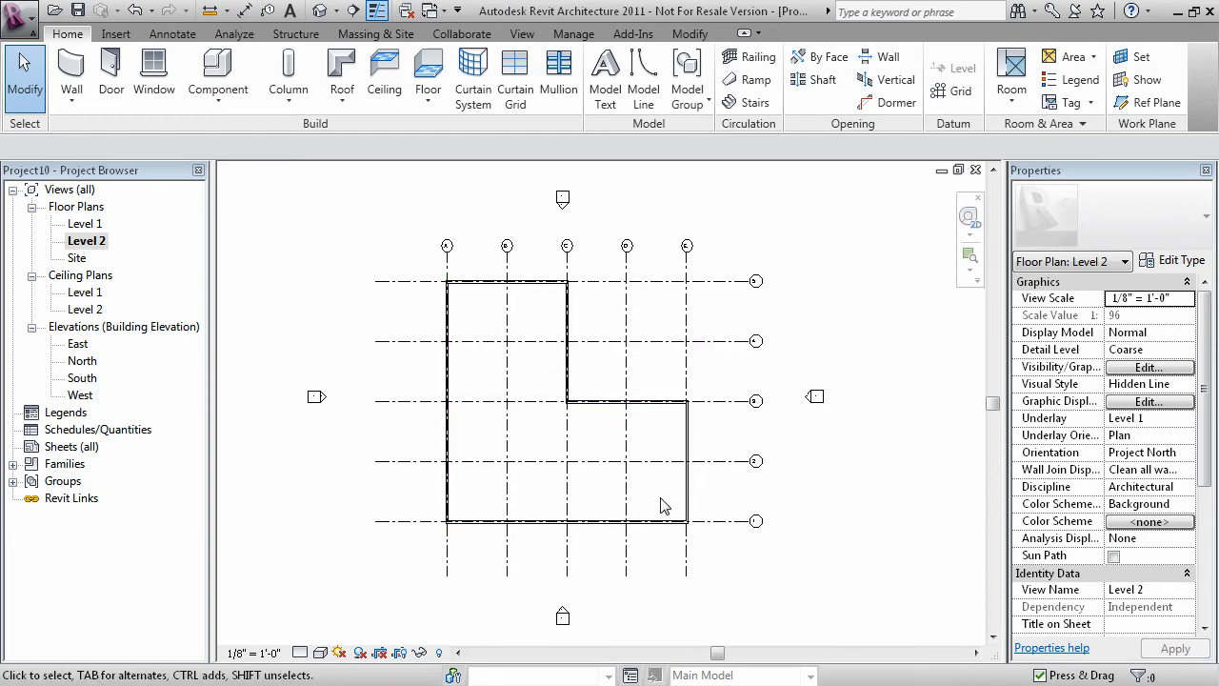
mouse_move(662, 462)
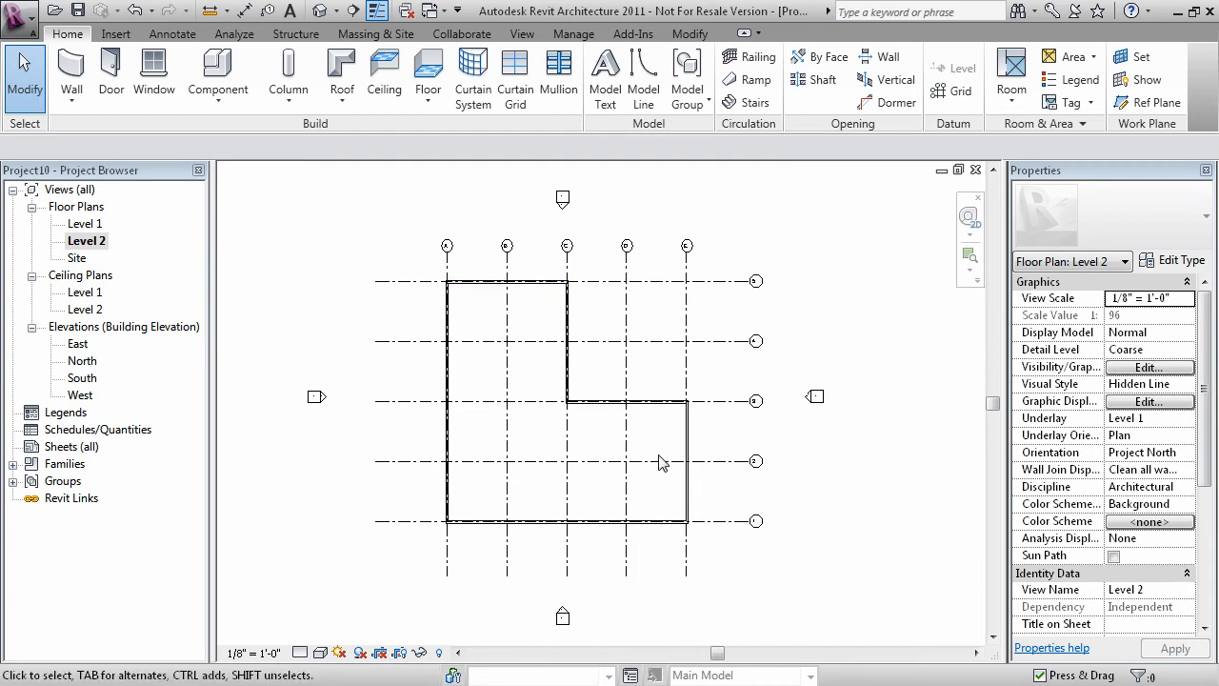
left_click(529, 341)
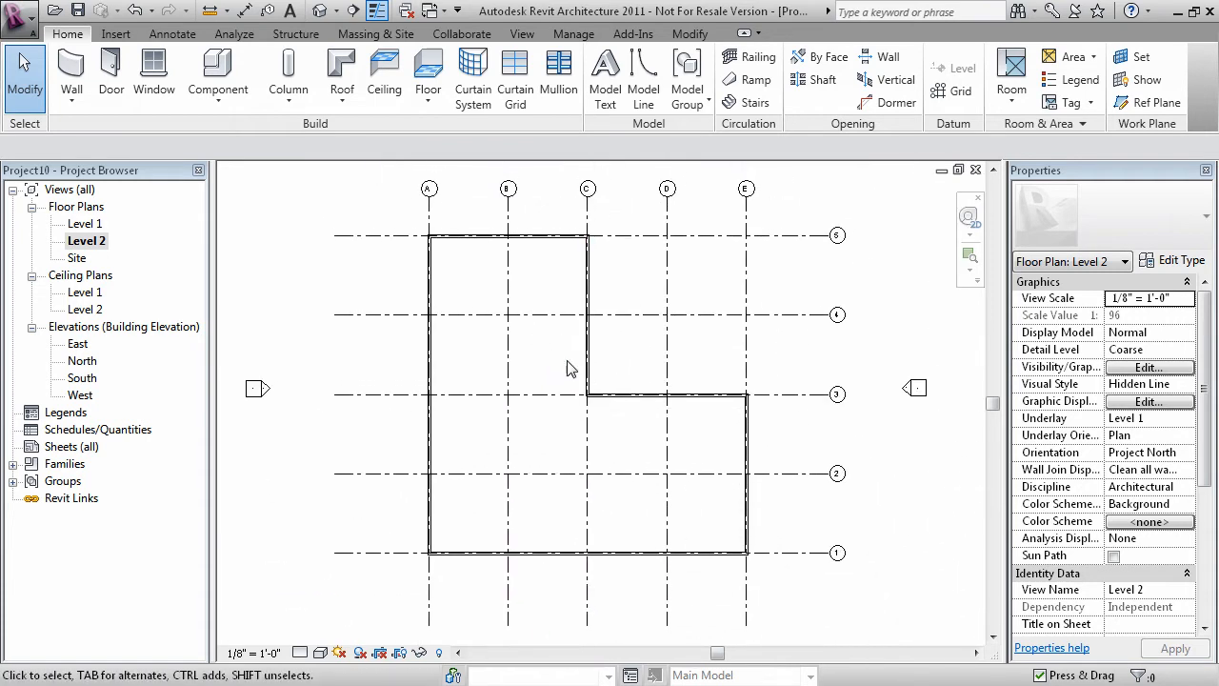
mouse_move(530, 467)
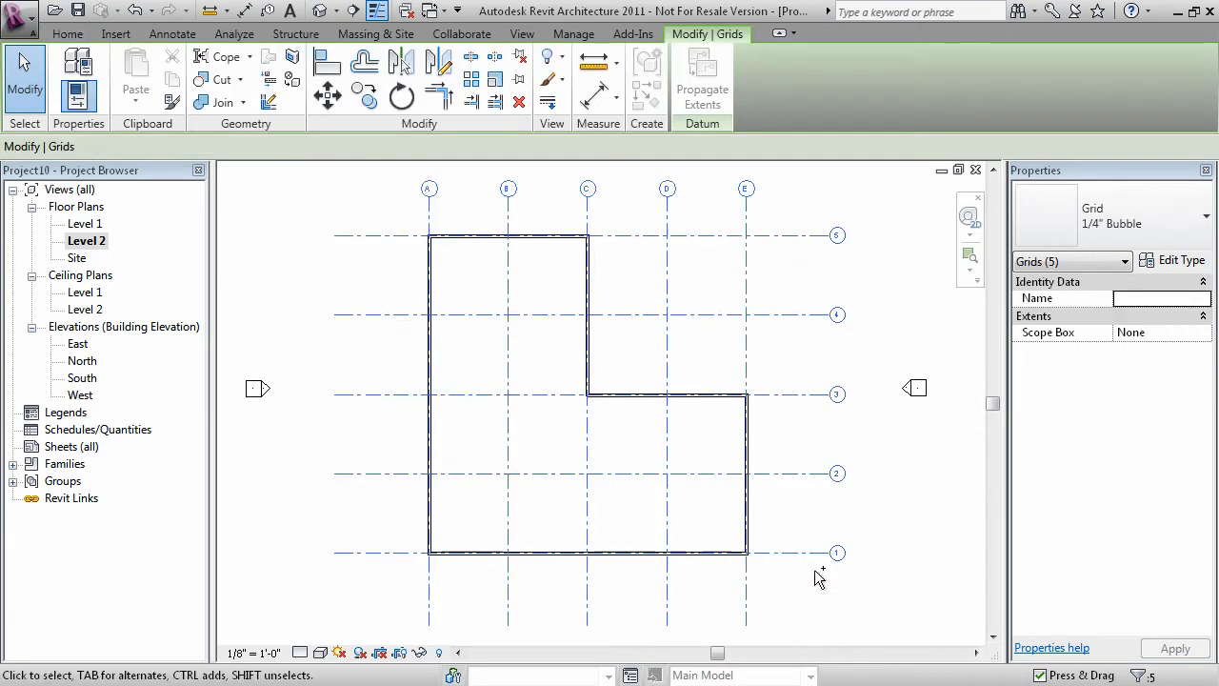
left_click(1202, 215)
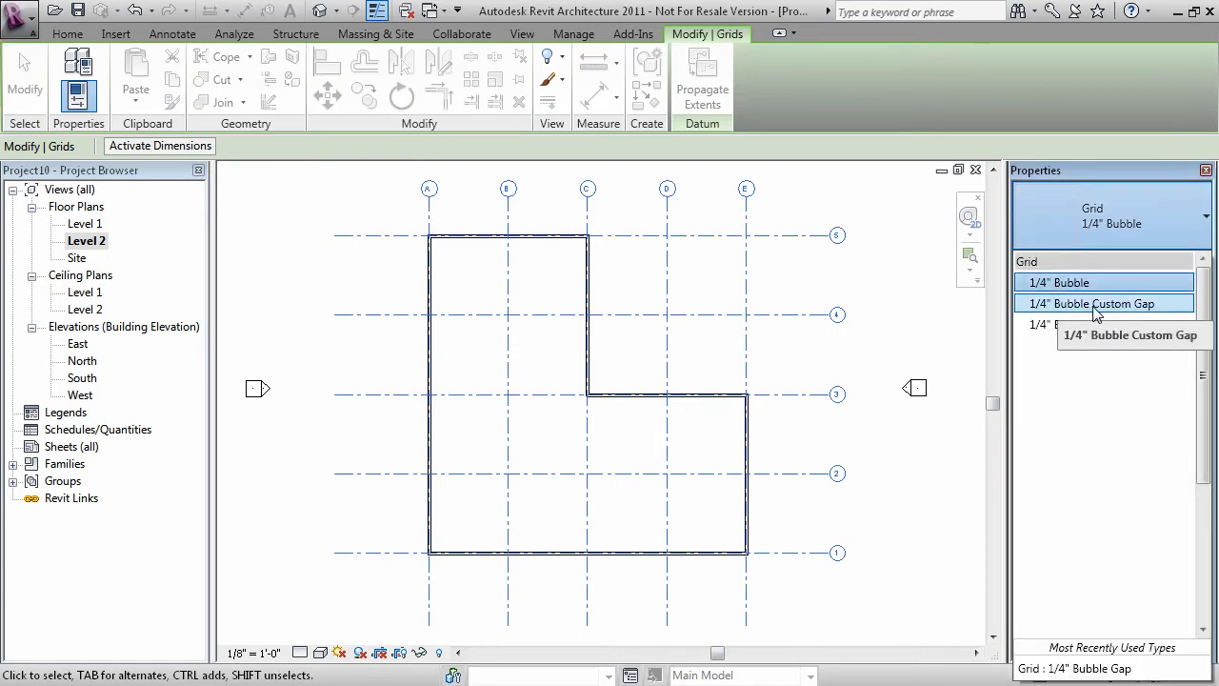
mouse_move(1110, 324)
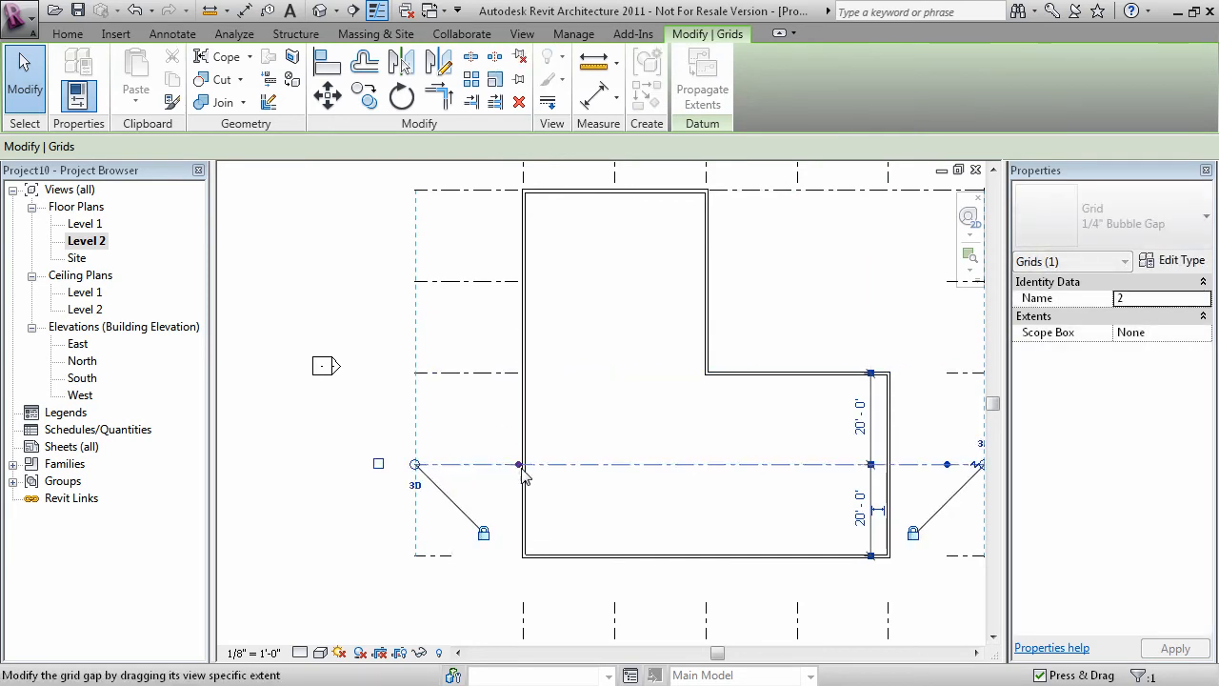
Step: Drag the gap ends of grids 2, E, 1 and 4 to the wall edges
left_click_drag(517, 464, 517, 555)
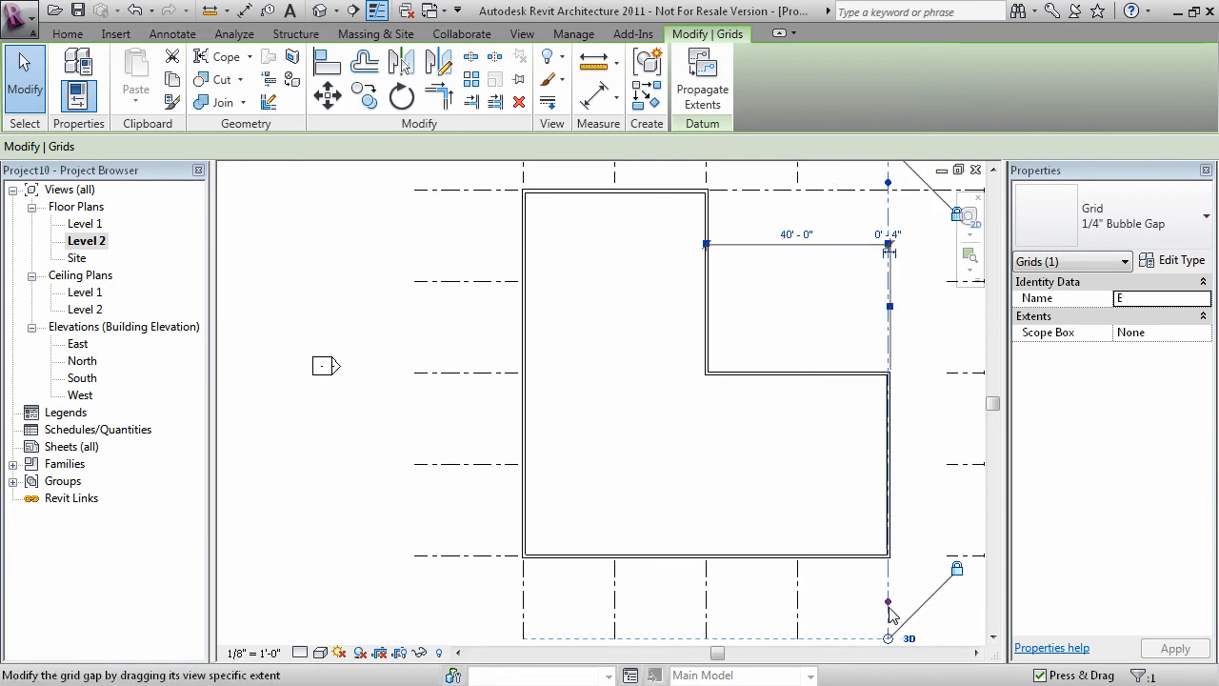
left_click(867, 524)
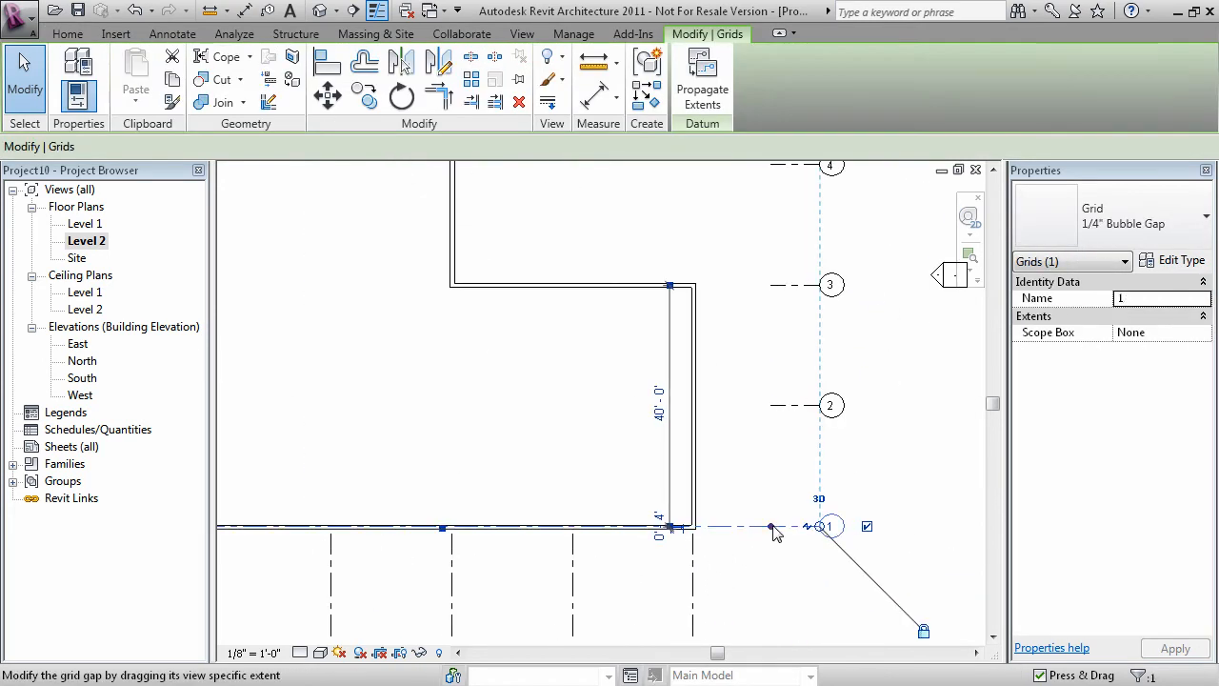
left_click(829, 407)
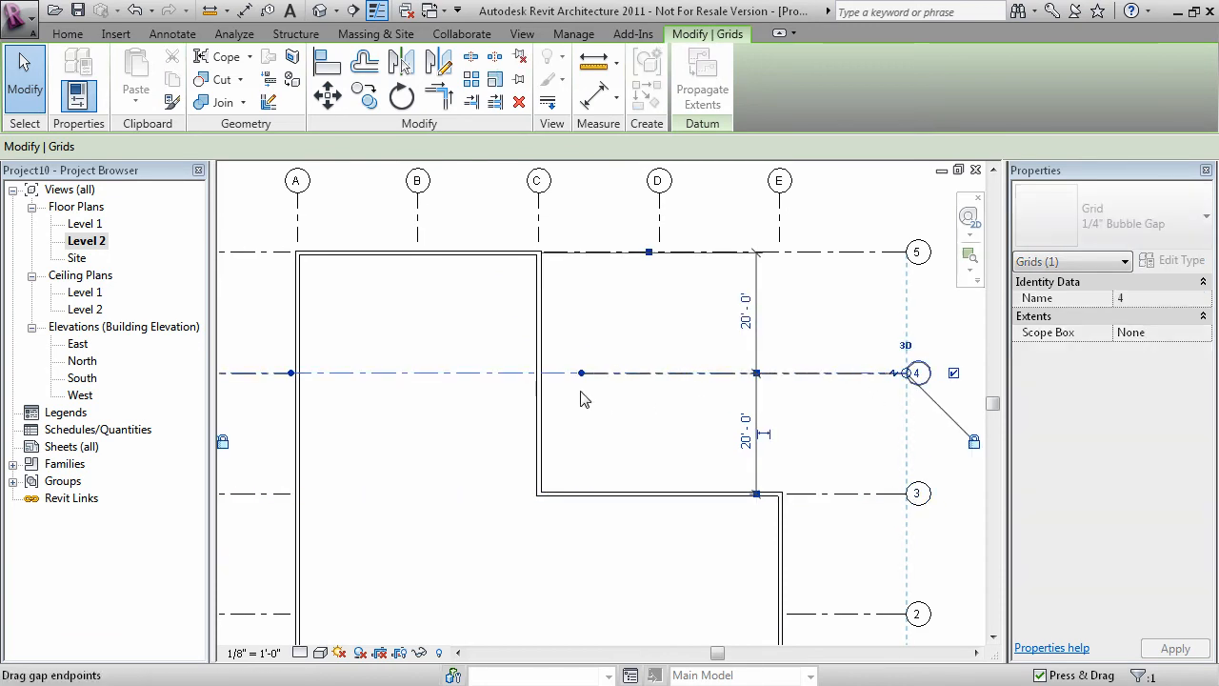
left_click(660, 180)
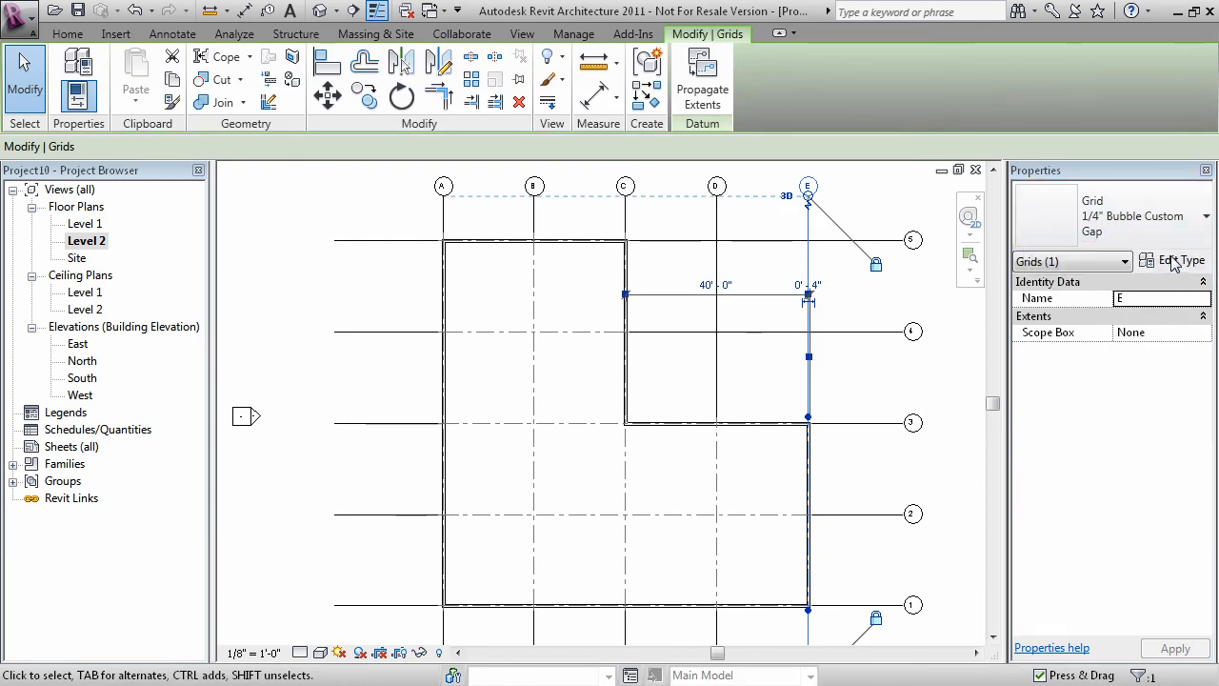
Step: Open Edit Type for grid E's 1/4" Bubble Custom Gap type
left_click(1182, 260)
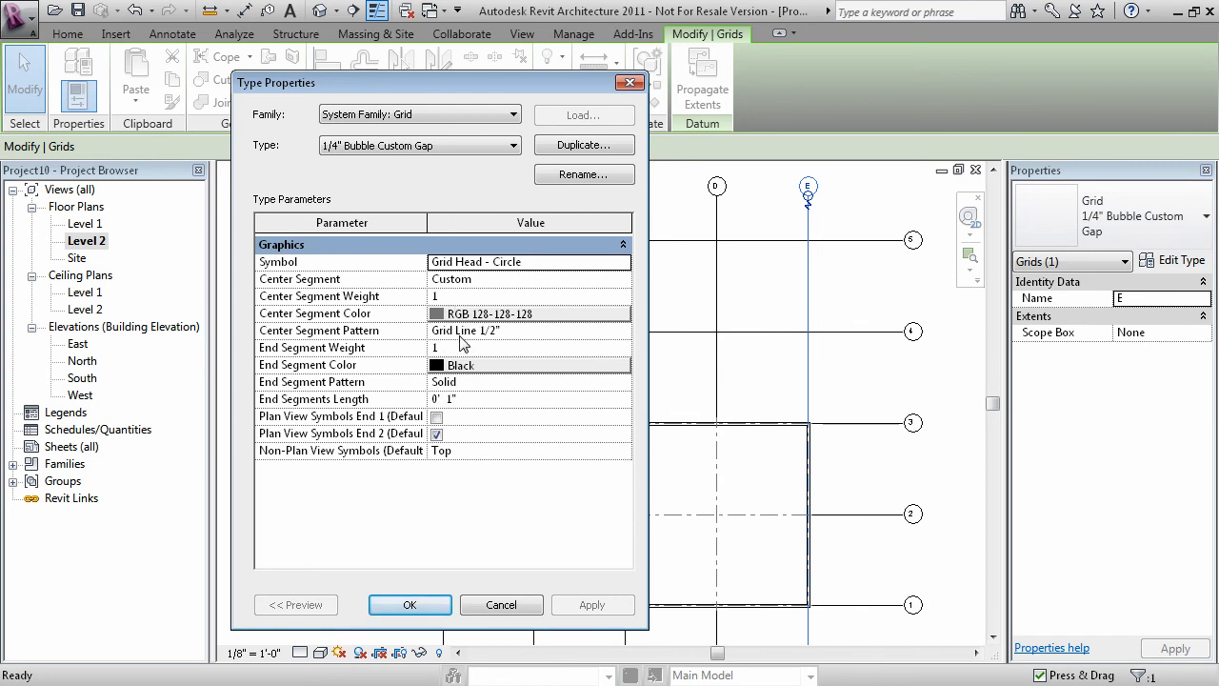
mouse_move(481, 666)
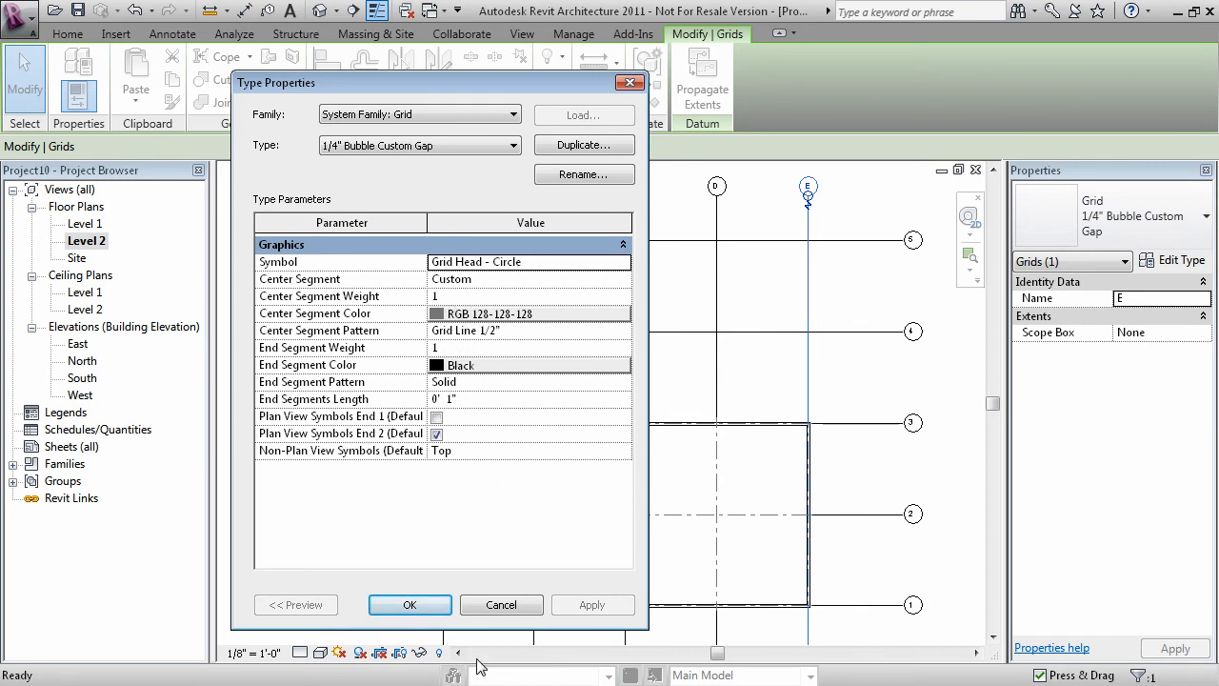
left_click(409, 605)
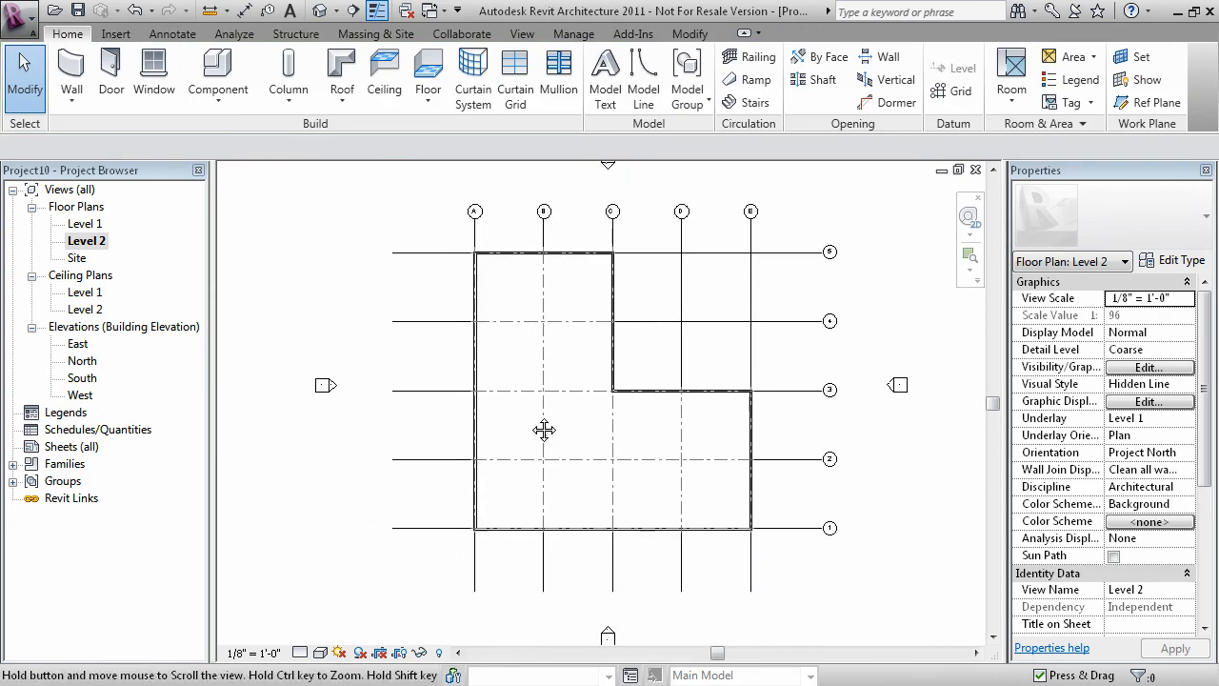